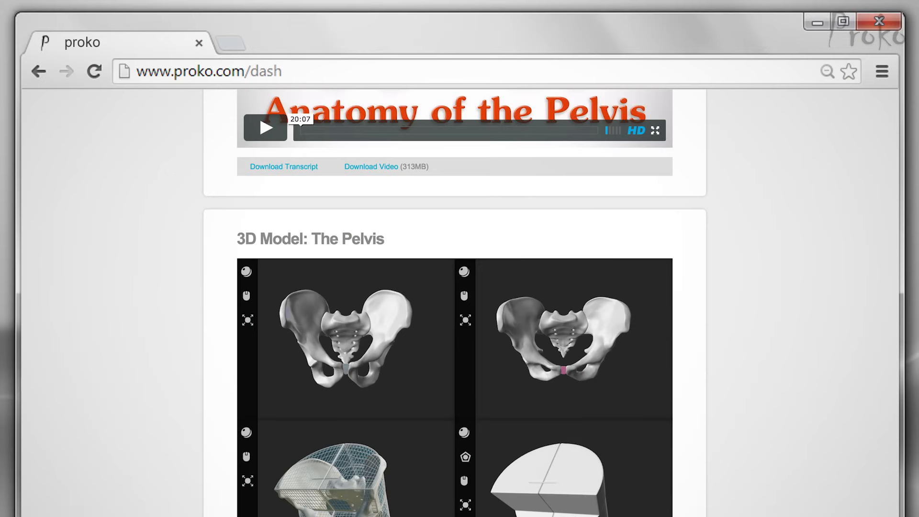
pyautogui.scroll(-3)
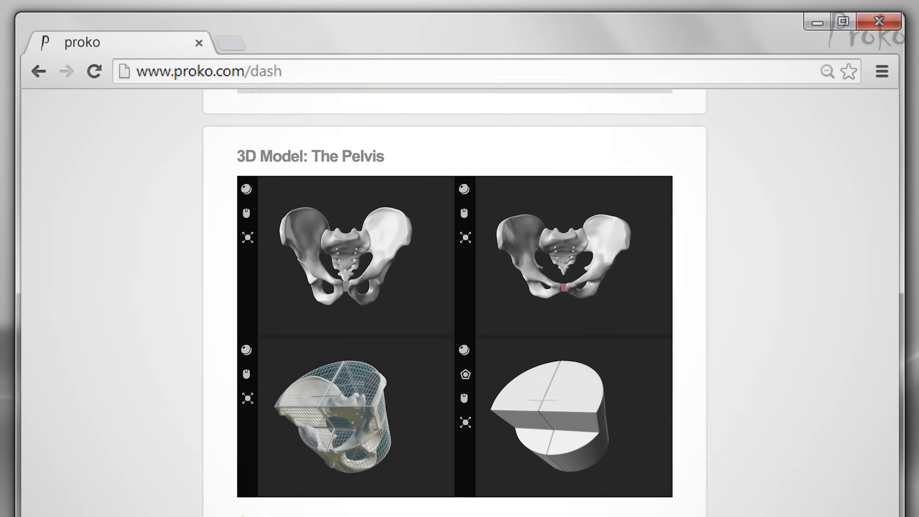
pyautogui.scroll(-3)
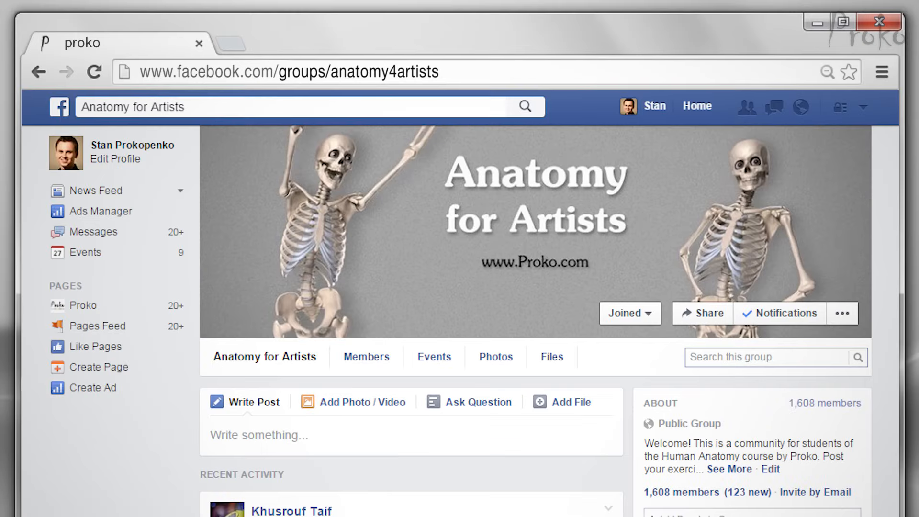
pyautogui.scroll(-3)
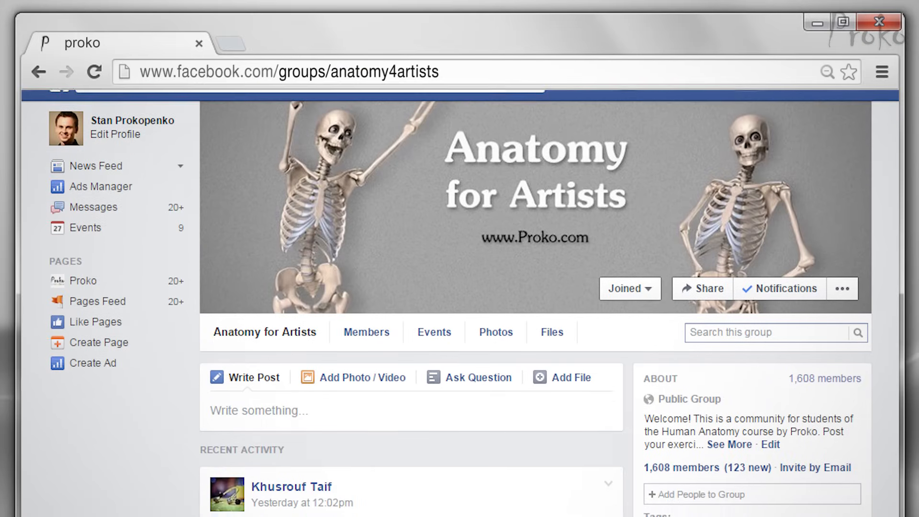
pyautogui.scroll(-3)
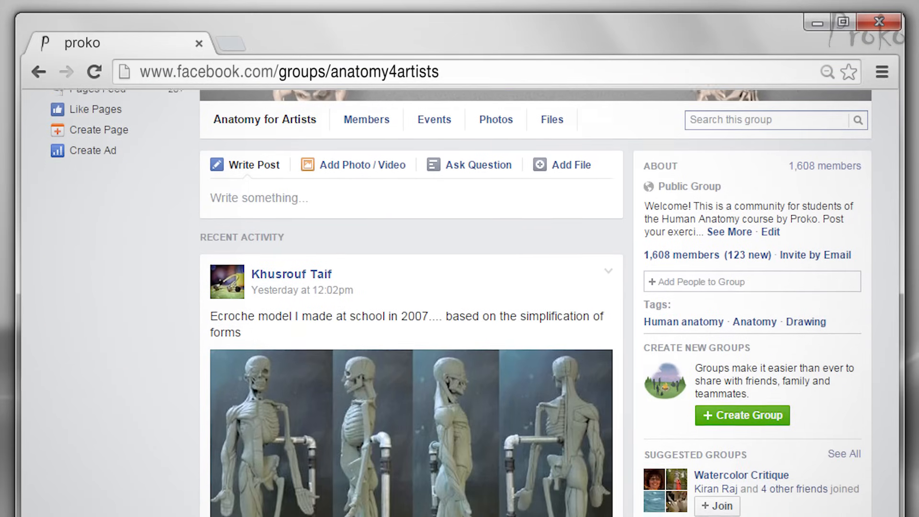
pyautogui.scroll(-3)
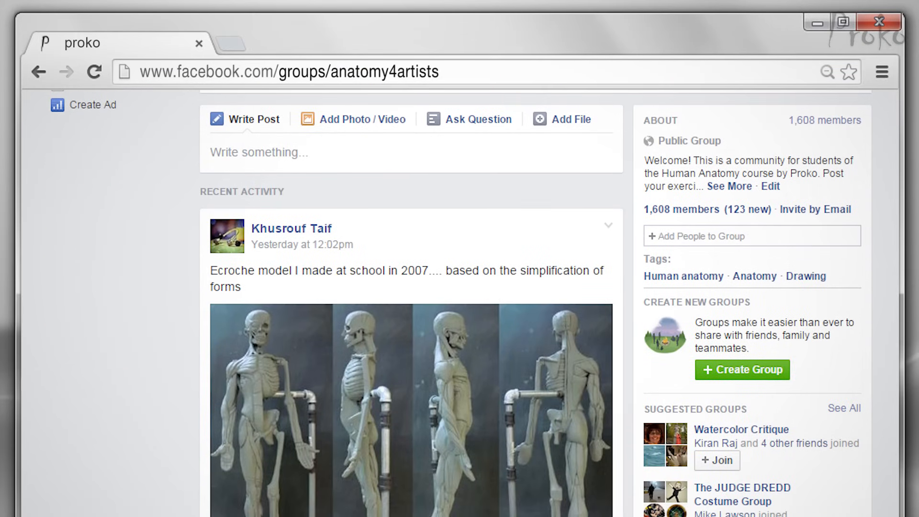